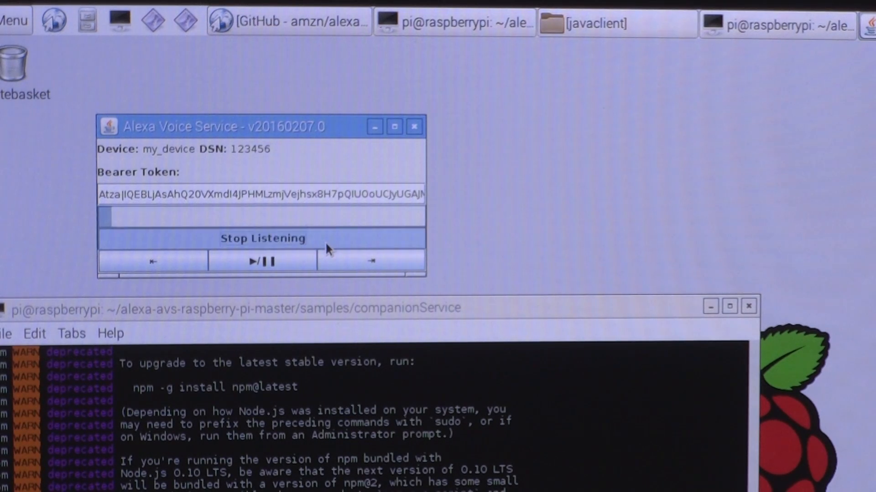
# Send the recorded question to Alexa, then record and send a second spoken question
pyautogui.click(262, 238)
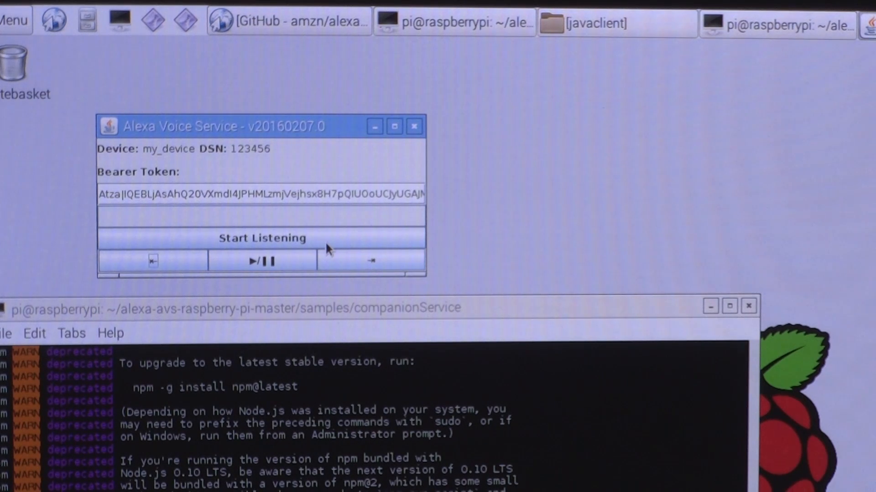
pyautogui.click(261, 238)
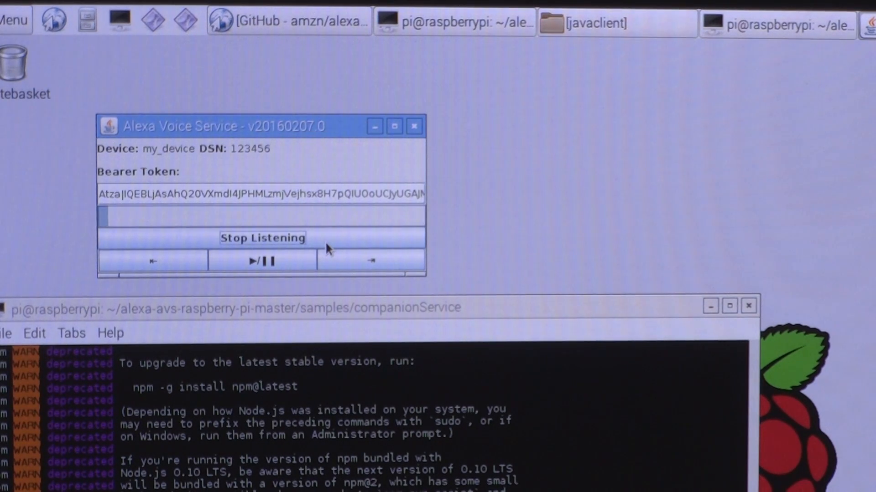
pyautogui.click(261, 238)
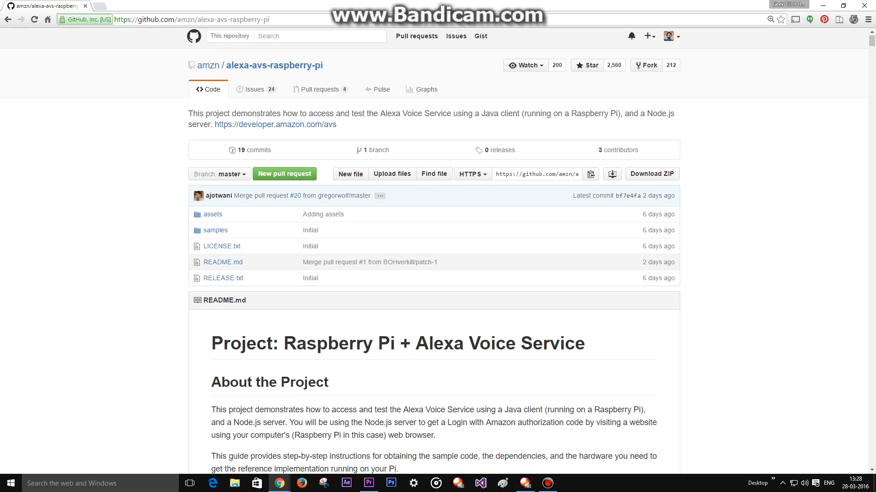
# Scroll the README past About the Project and Getting Started to '0 - Setting up the Raspberry Pi'
pyautogui.scroll(-3)
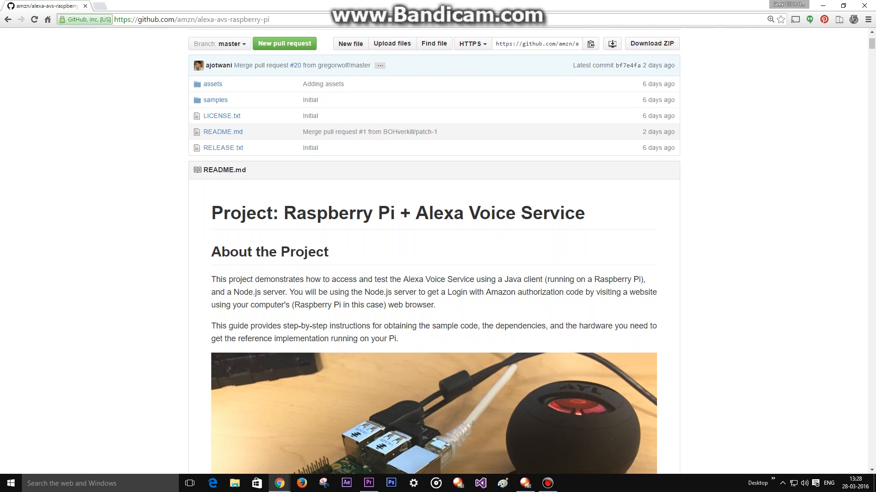
pyautogui.scroll(-3)
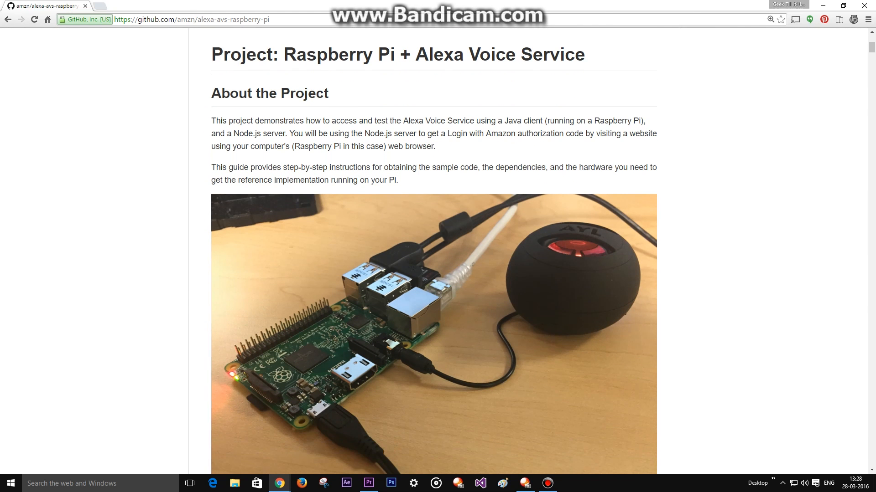
pyautogui.scroll(-3)
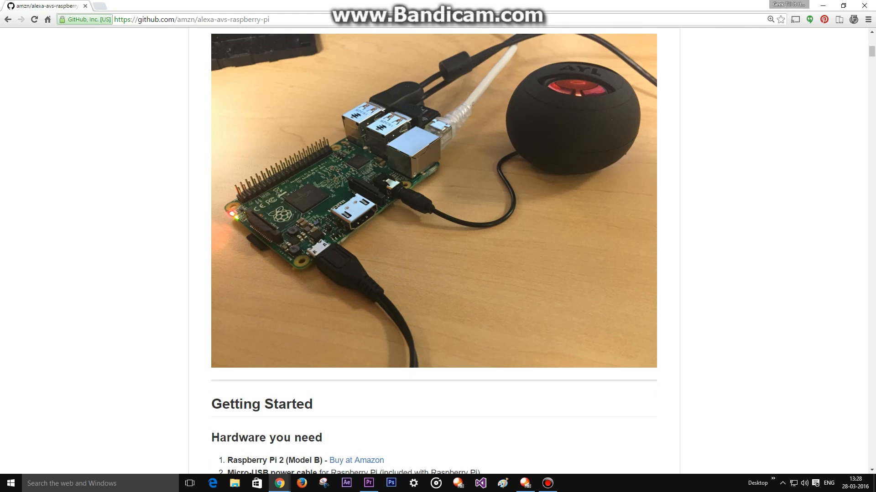
pyautogui.scroll(-3)
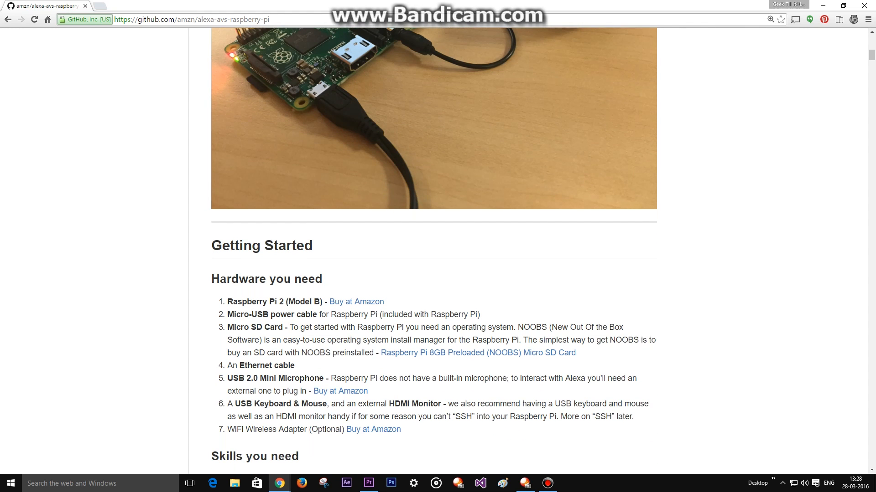
pyautogui.scroll(-3)
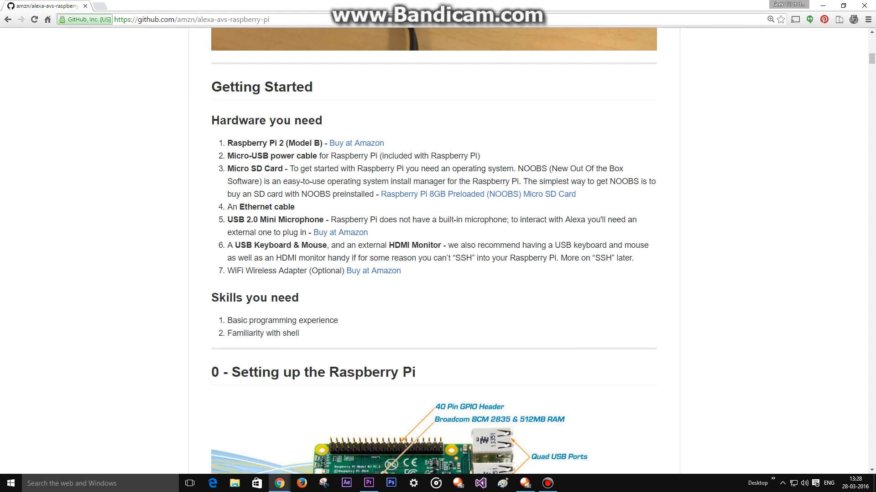
pyautogui.scroll(-3)
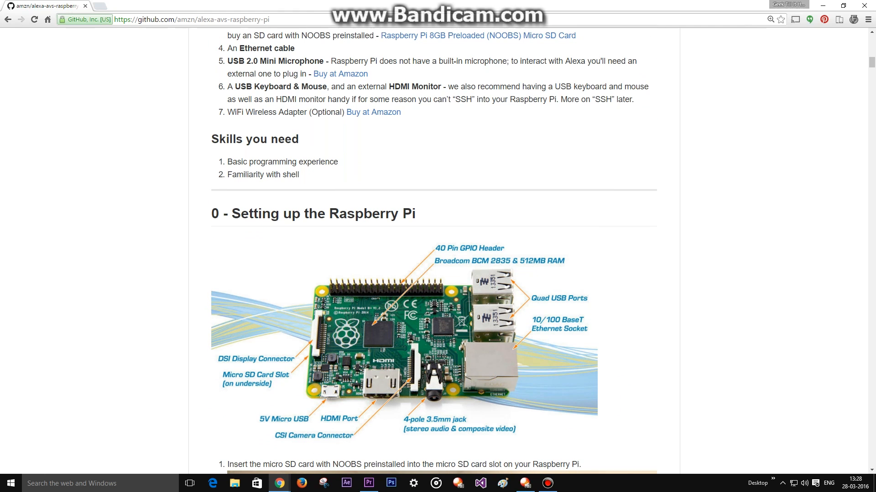
pyautogui.scroll(-3)
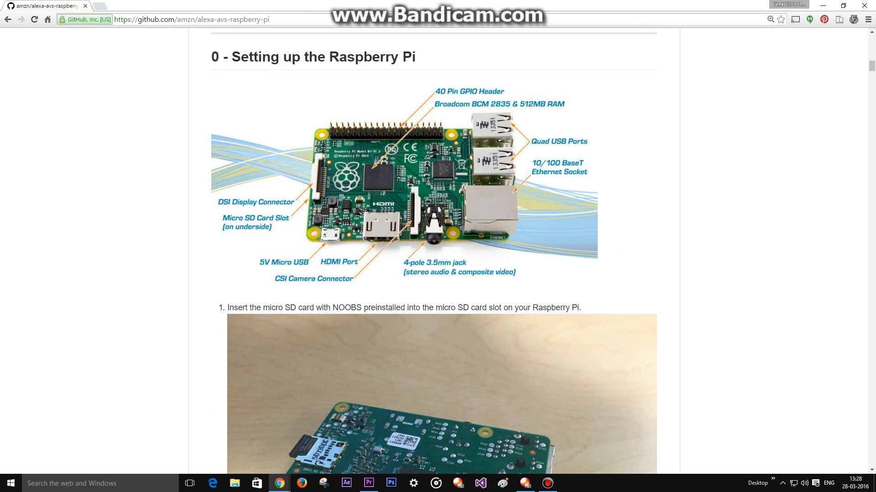
pyautogui.scroll(-3)
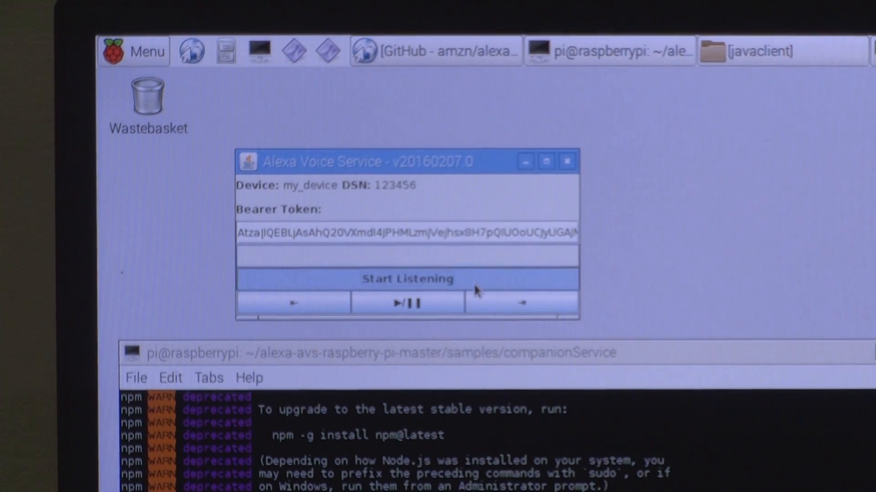
pyautogui.click(408, 279)
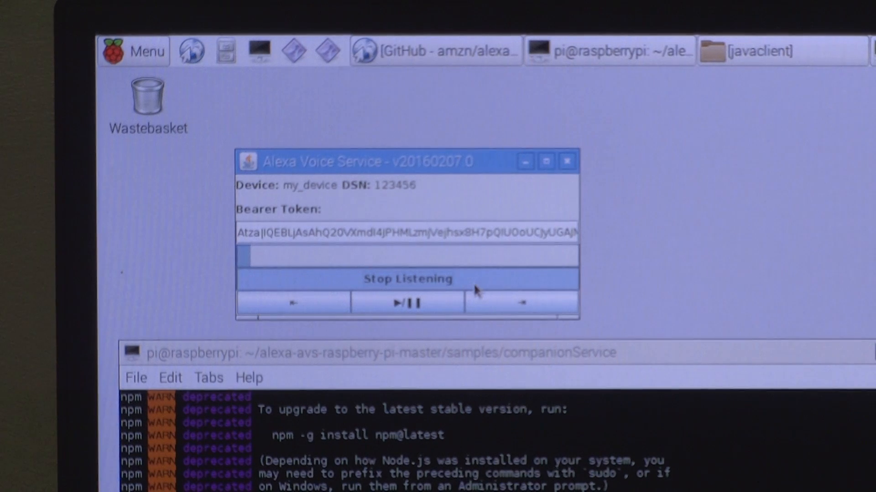
pyautogui.click(407, 279)
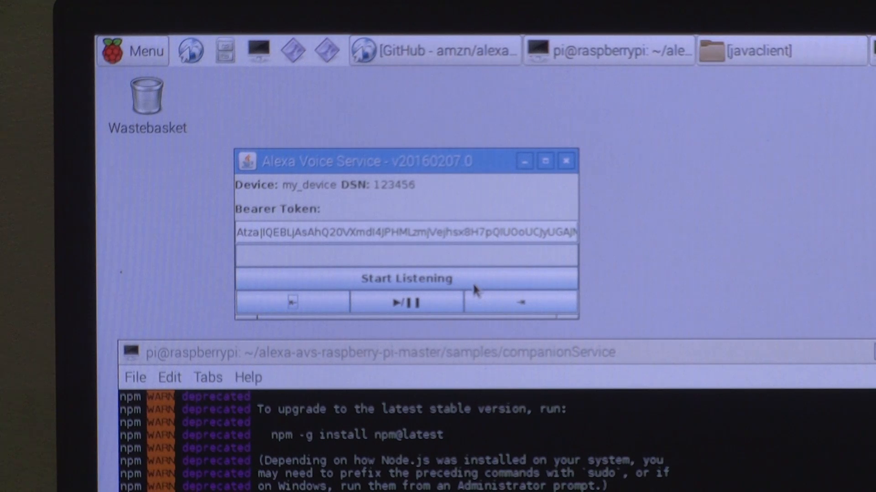
pyautogui.click(406, 279)
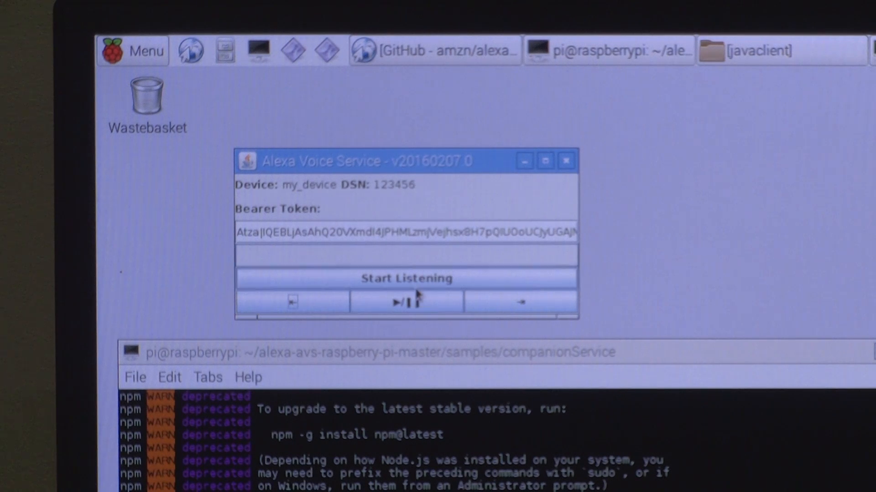
# Record one spoken question with Start/Stop Listening and send it to Alexa
pyautogui.click(406, 279)
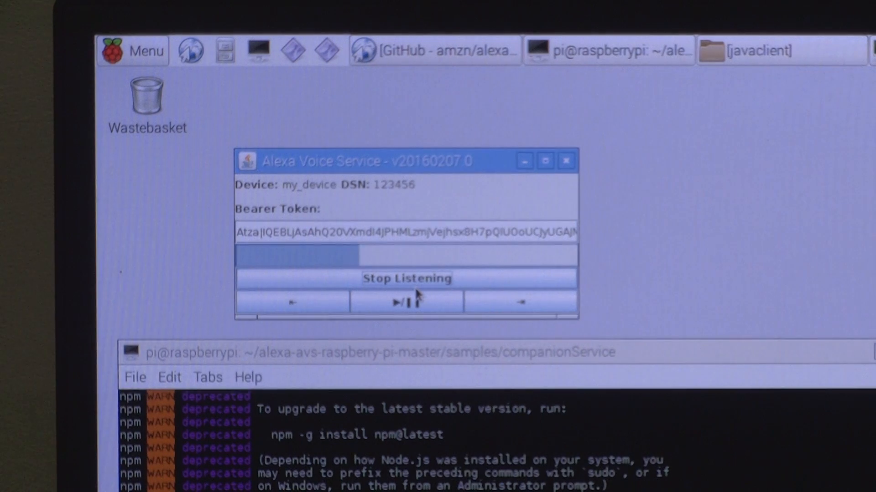
pyautogui.click(406, 279)
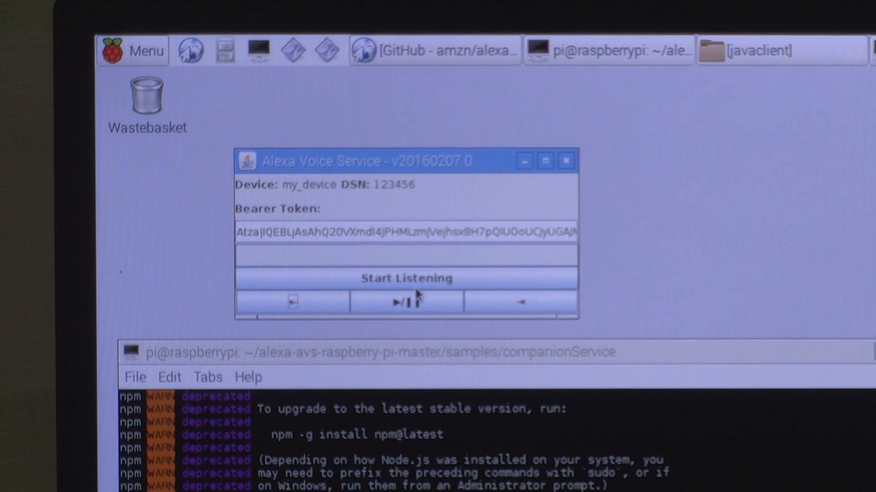
# Record and send two more spoken questions to Alexa, letting each be answered
pyautogui.click(406, 278)
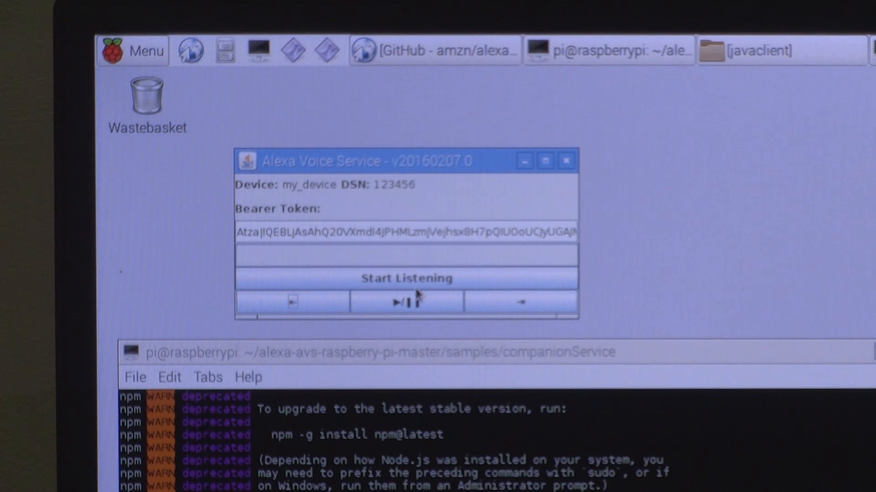
pyautogui.click(405, 279)
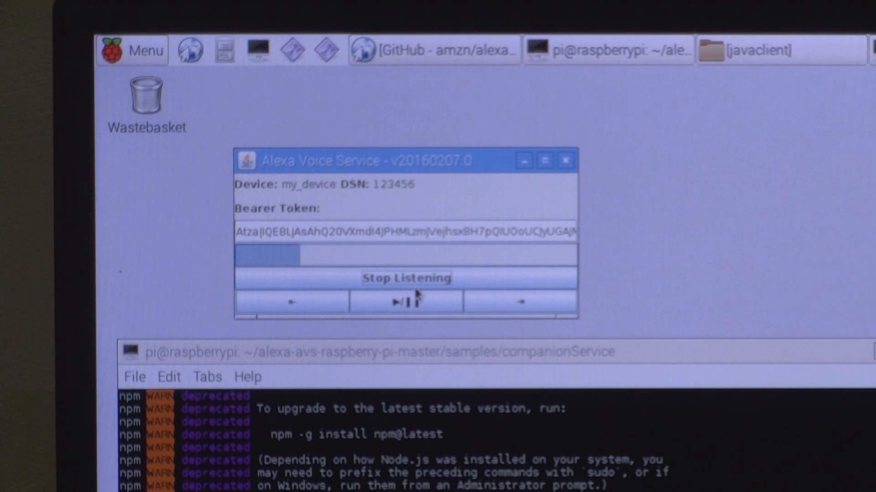
pyautogui.click(406, 278)
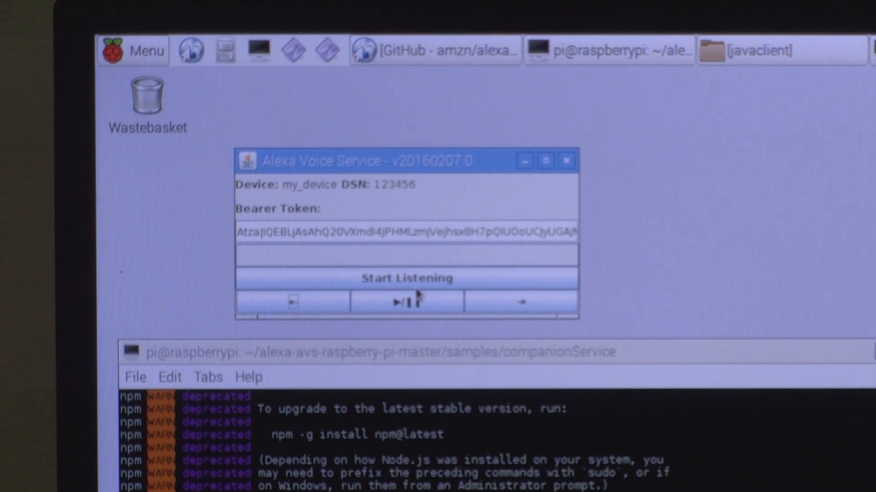
pyautogui.click(407, 278)
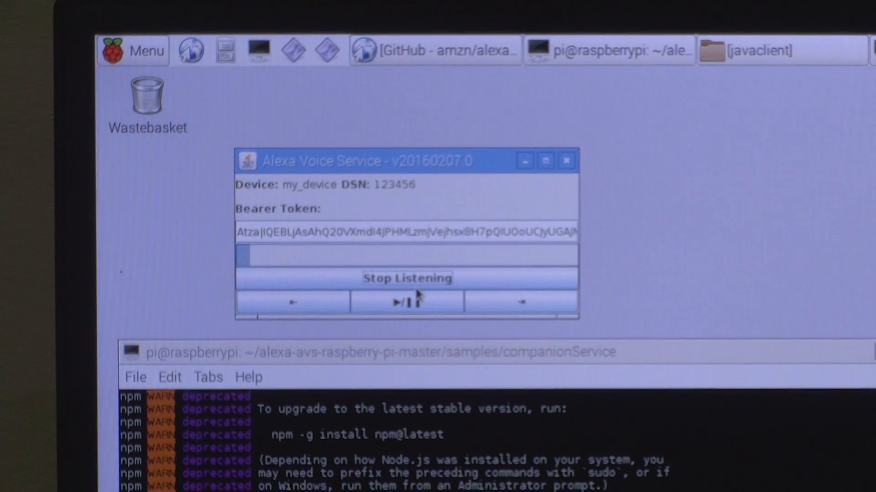
pyautogui.click(406, 279)
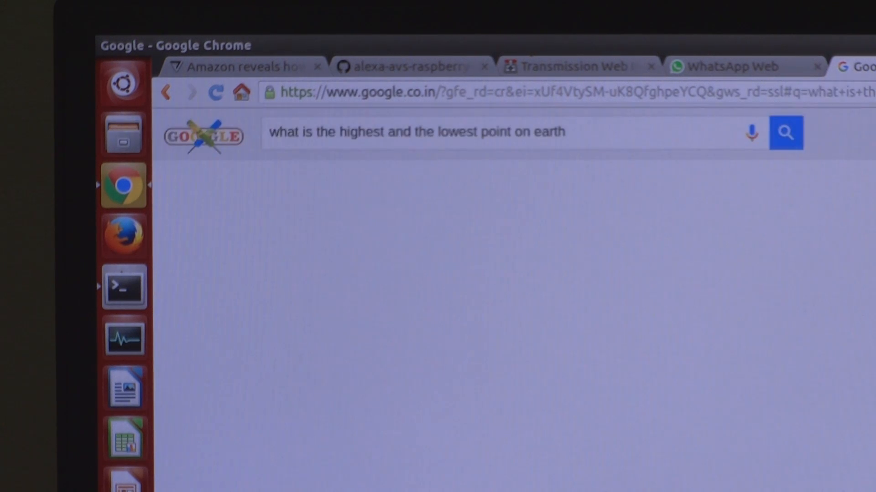
# Start a Google voice search and ask for a 5-minute countdown timer
pyautogui.click(785, 132)
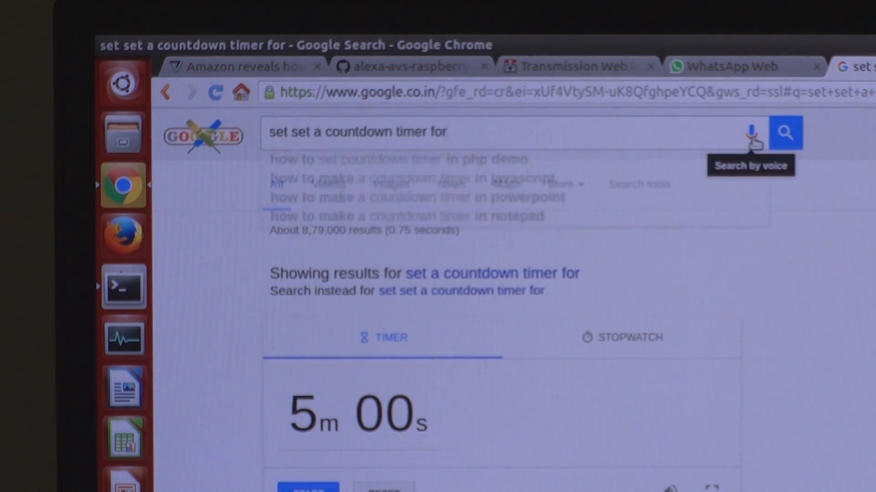
# Start another Google voice search with the microphone icon and speak the next question
pyautogui.click(751, 134)
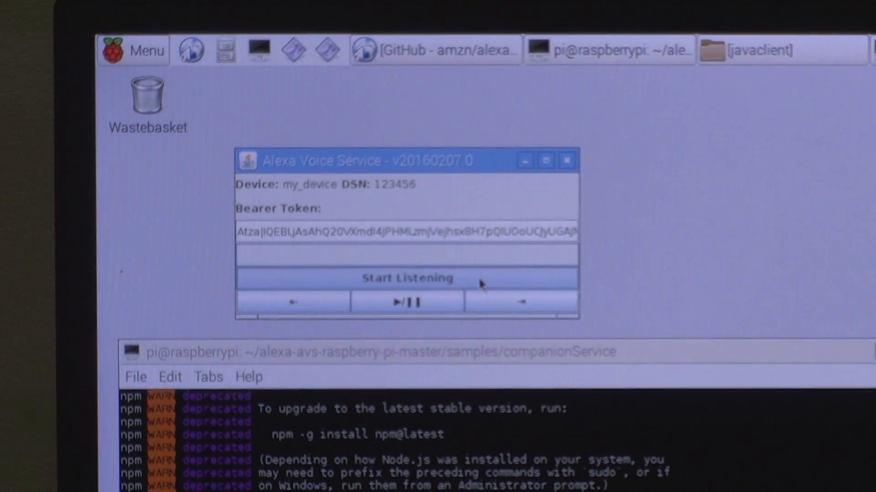
# Record and send two more spoken questions to Alexa, leaving the second one processing
pyautogui.click(408, 278)
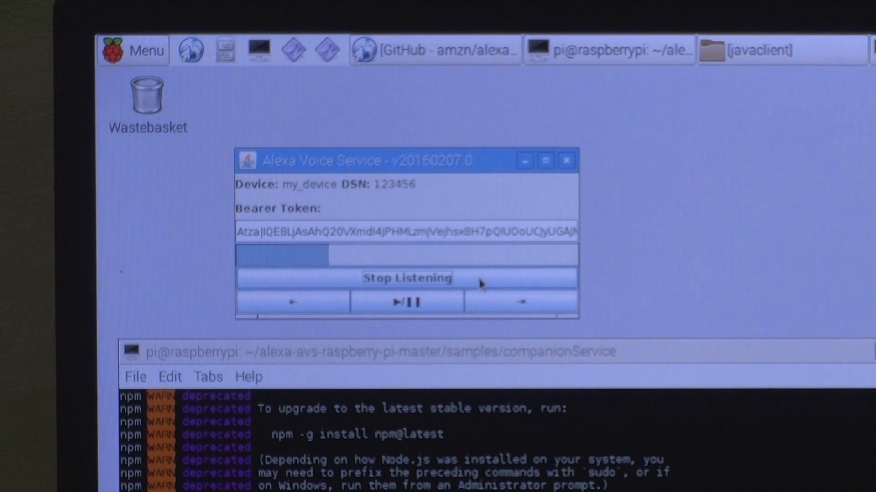
pyautogui.click(406, 278)
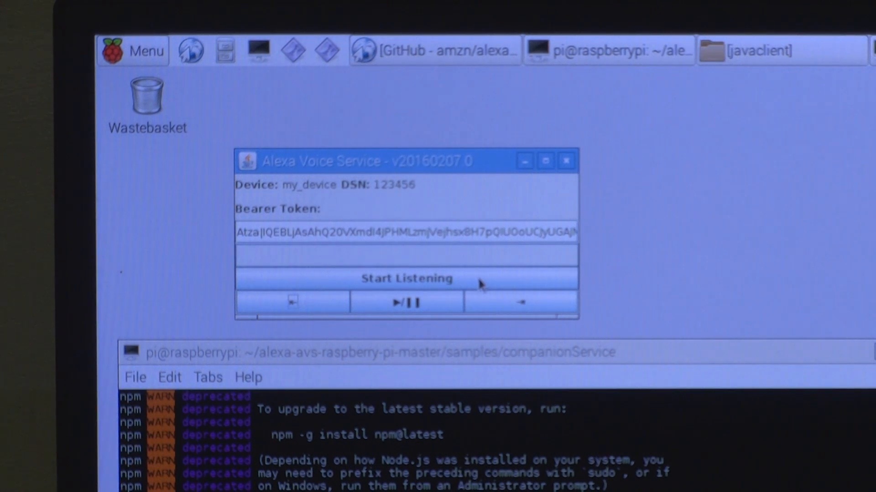
pyautogui.click(406, 279)
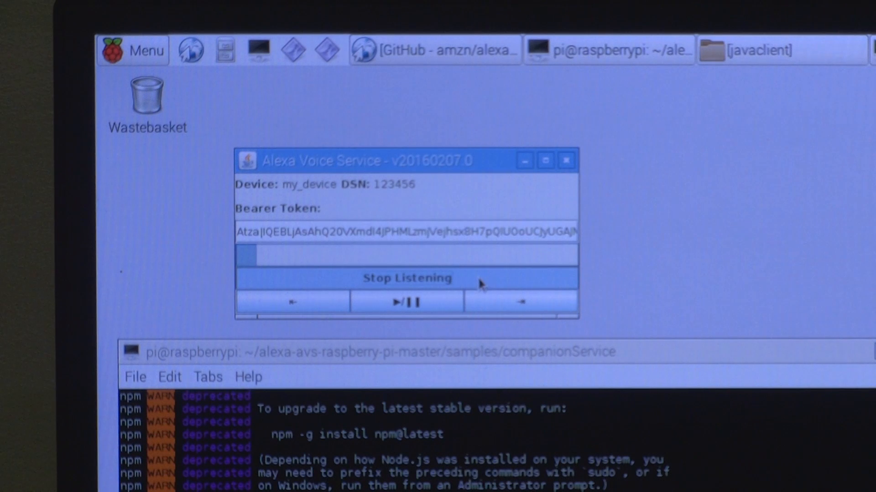
pyautogui.click(407, 279)
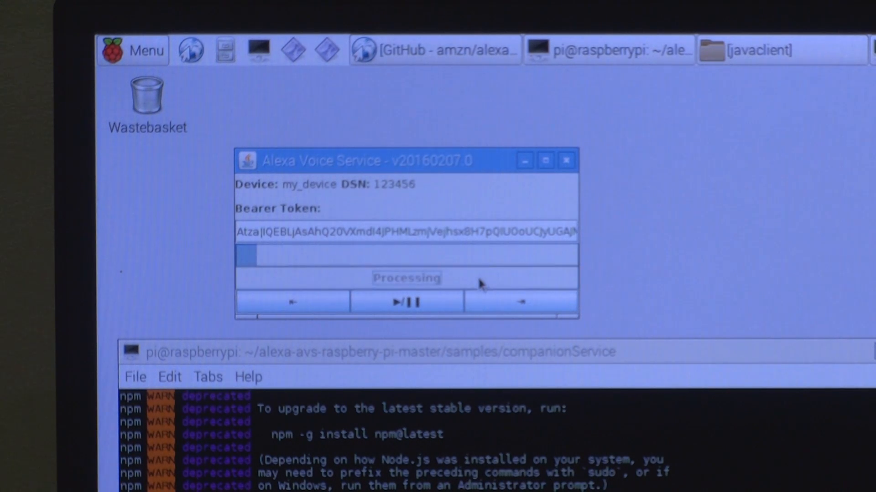